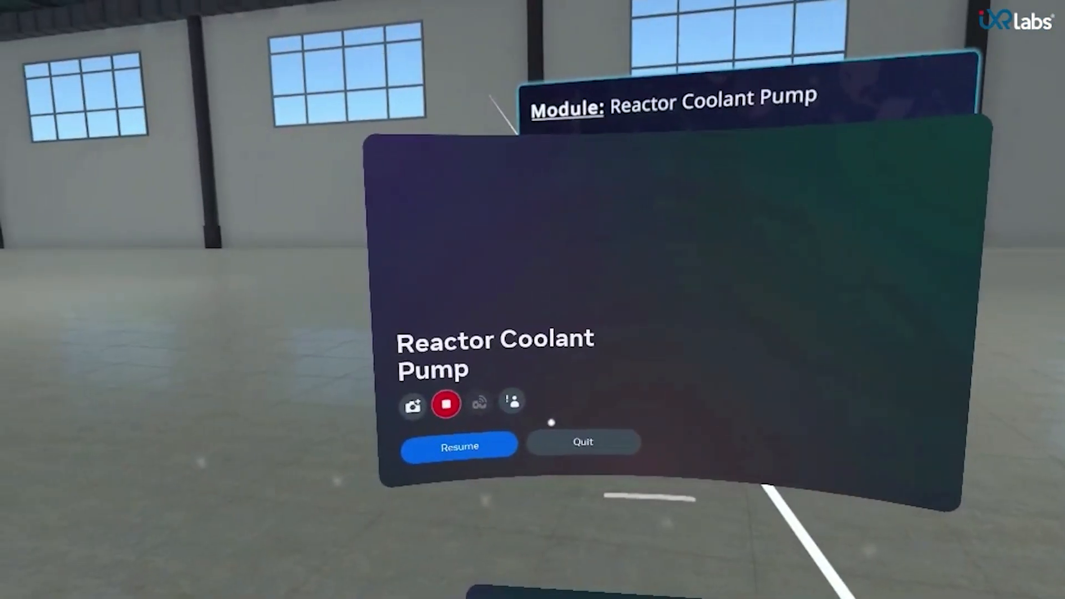
Resume the module and pass the learning objectives and welcome message to reach the pump
left_click(459, 446)
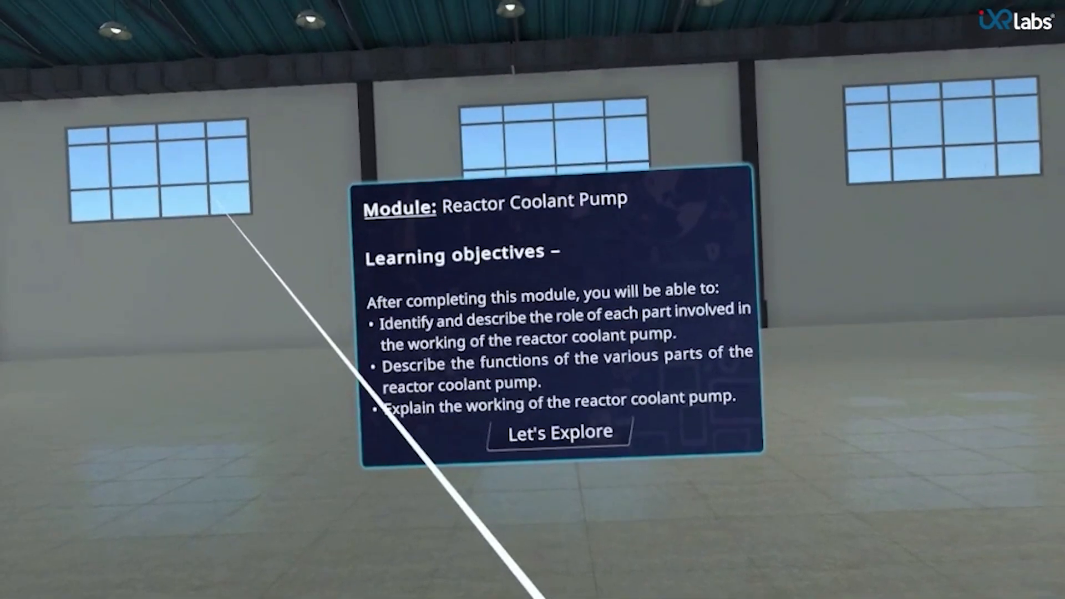
left_click(559, 432)
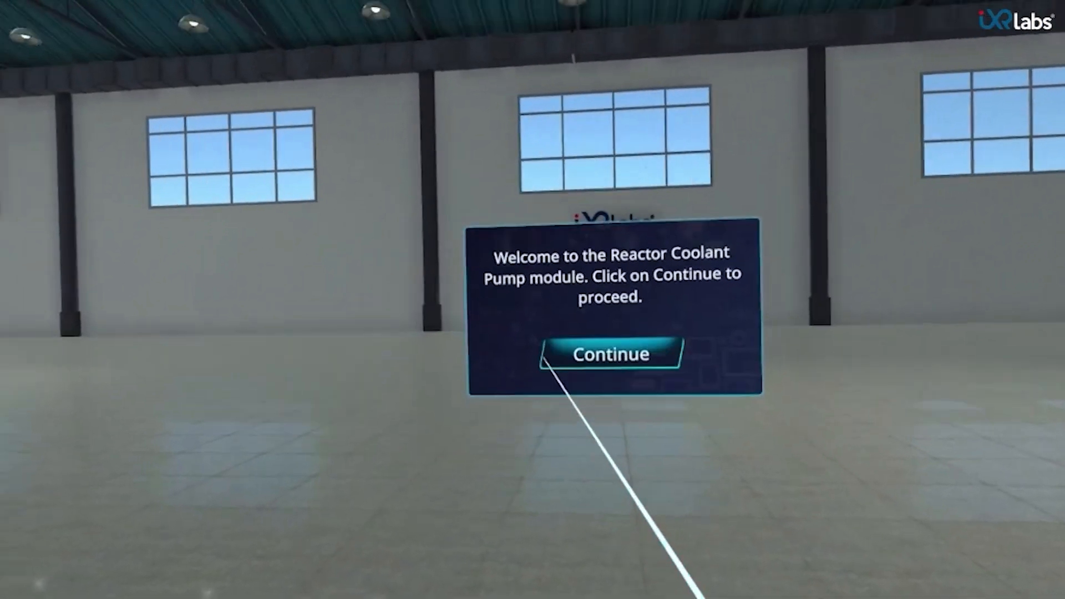
left_click(610, 354)
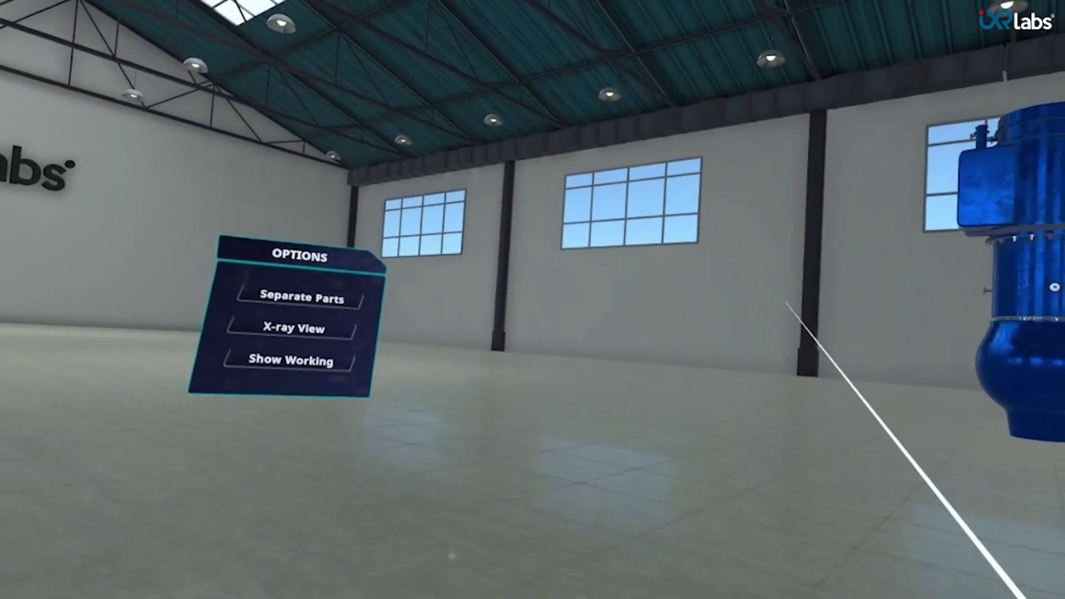
Use Separate Parts so the pump's components float apart in the hangar
left_click(300, 299)
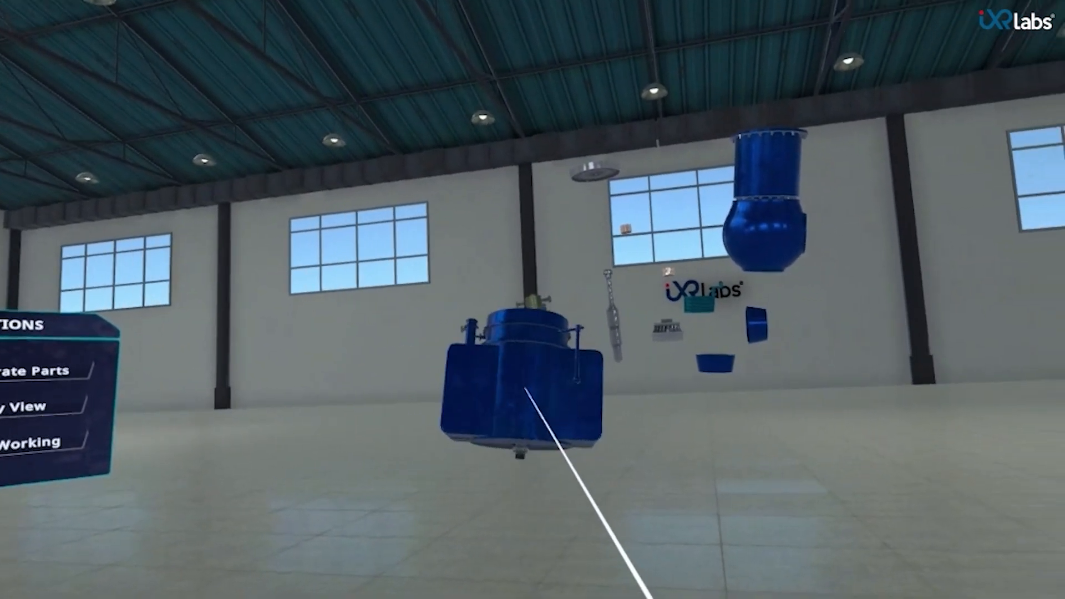
Select a separated part to show the Reactor Coolant Pump description card
left_click(34, 440)
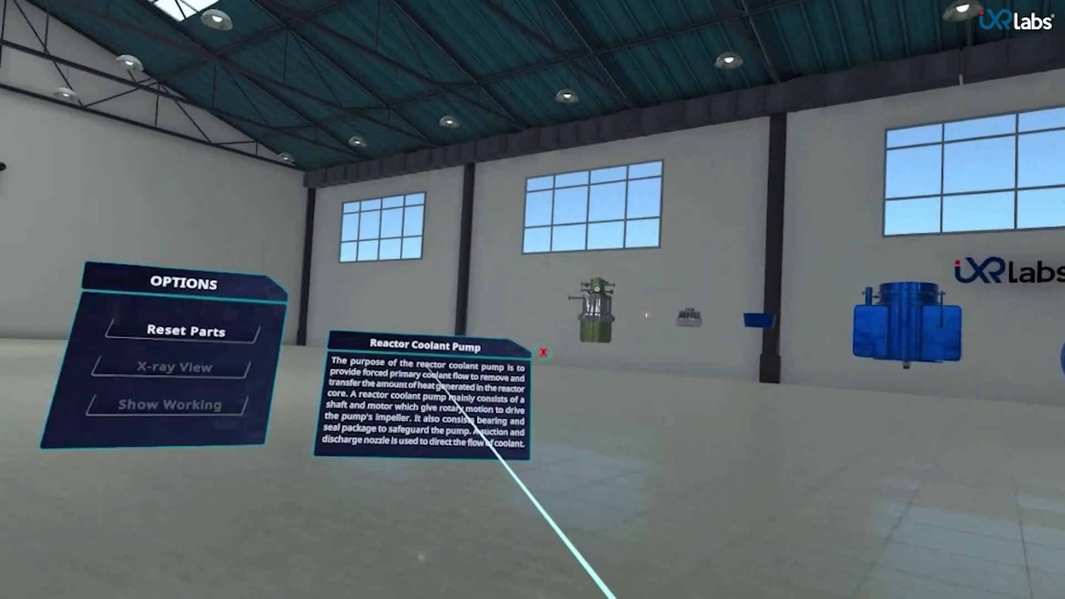
mouse_move(533, 299)
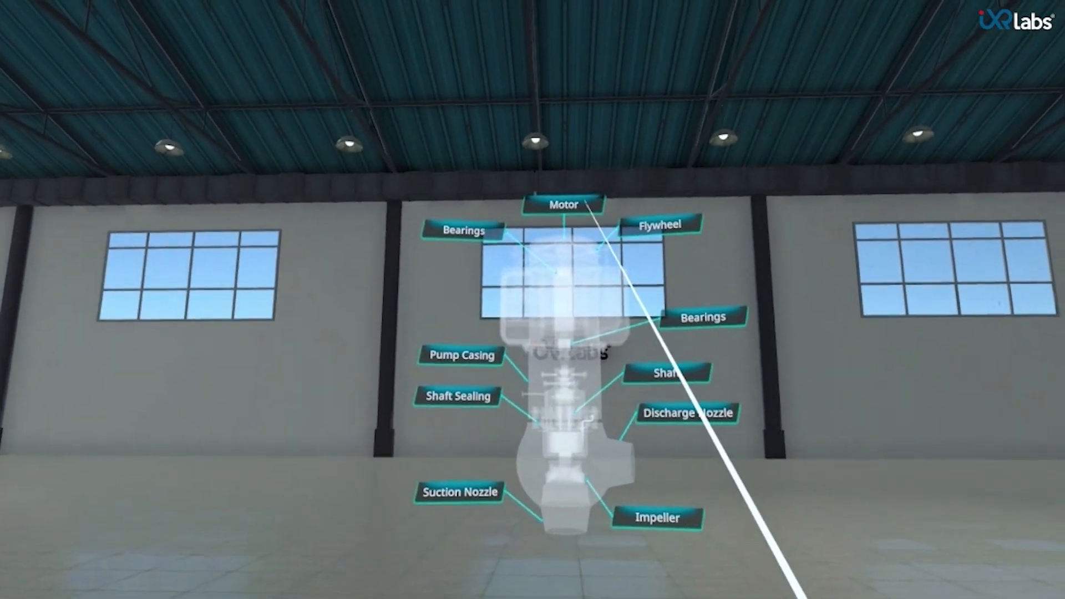
Inspect the X-ray labels such as Motor and Impeller, then switch back to Normal View
left_click(561, 205)
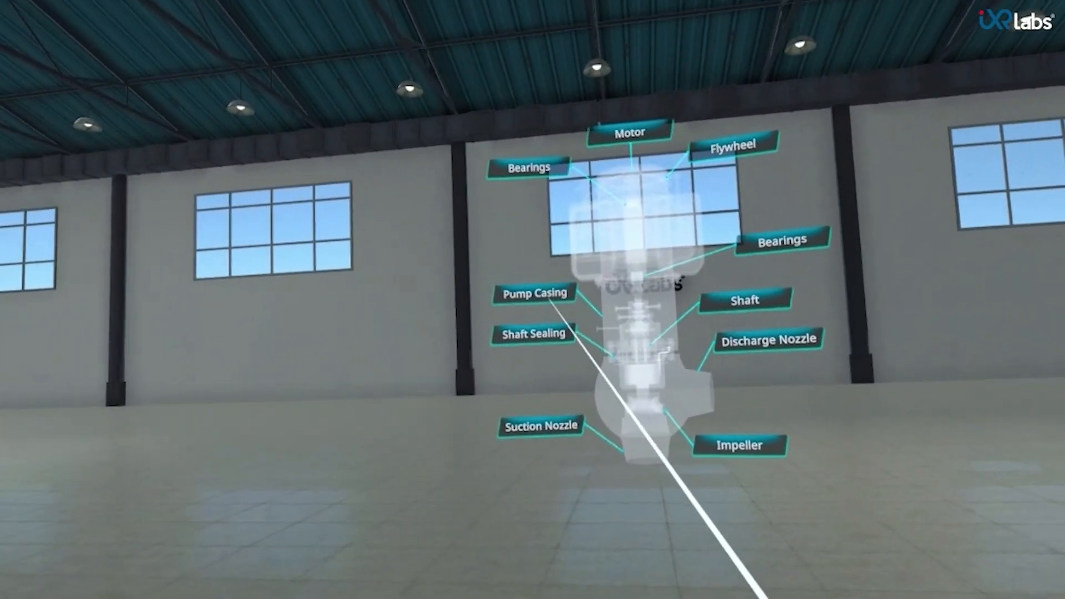
left_click(534, 293)
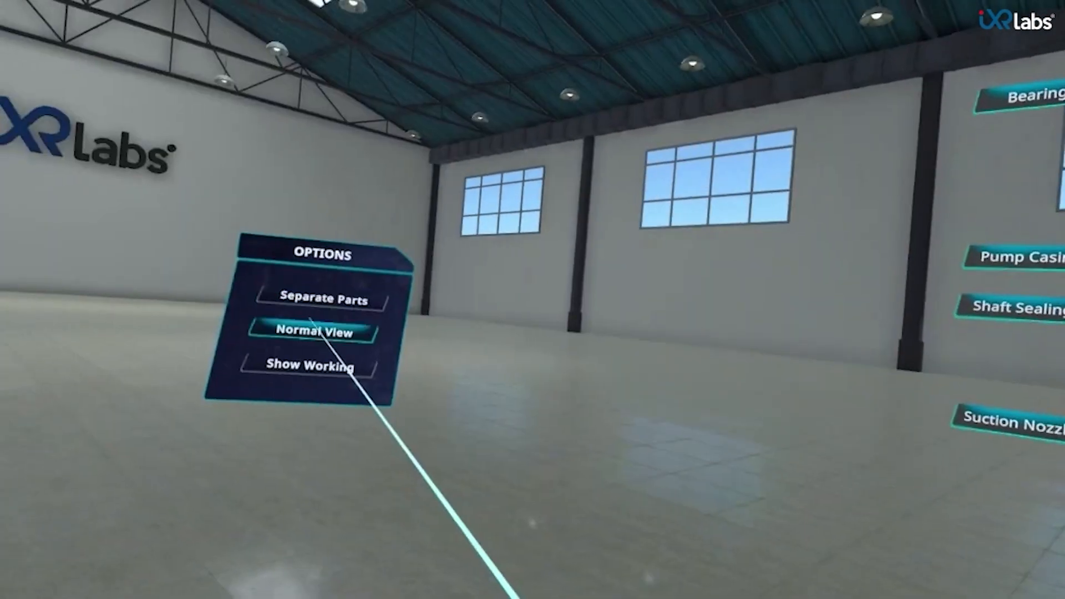
left_click(307, 367)
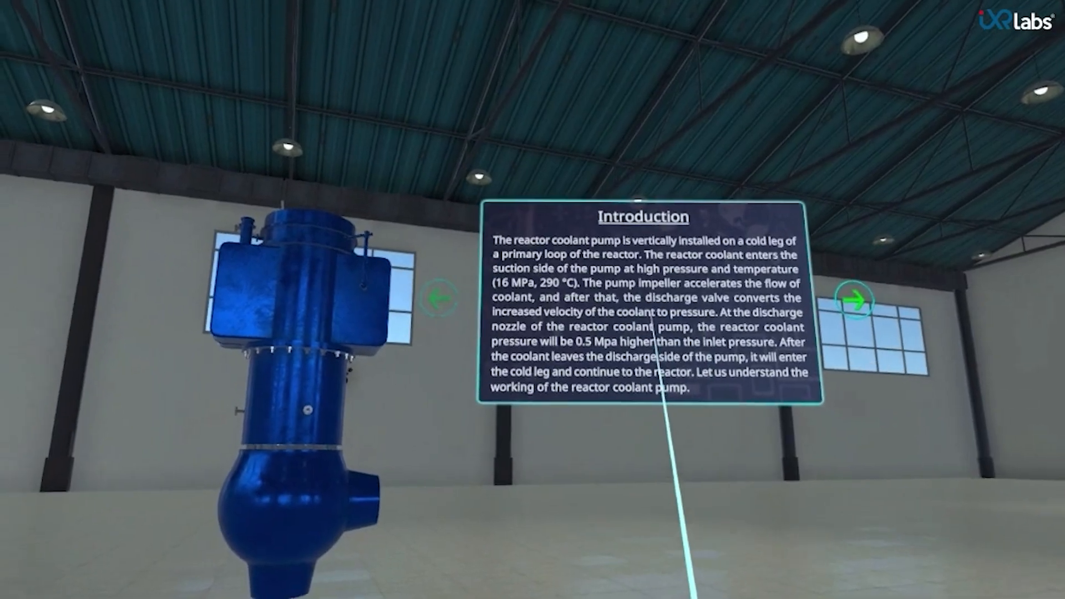
Step the working animation from Introduction through Step 1 and Step 2 to Step 3
left_click(859, 300)
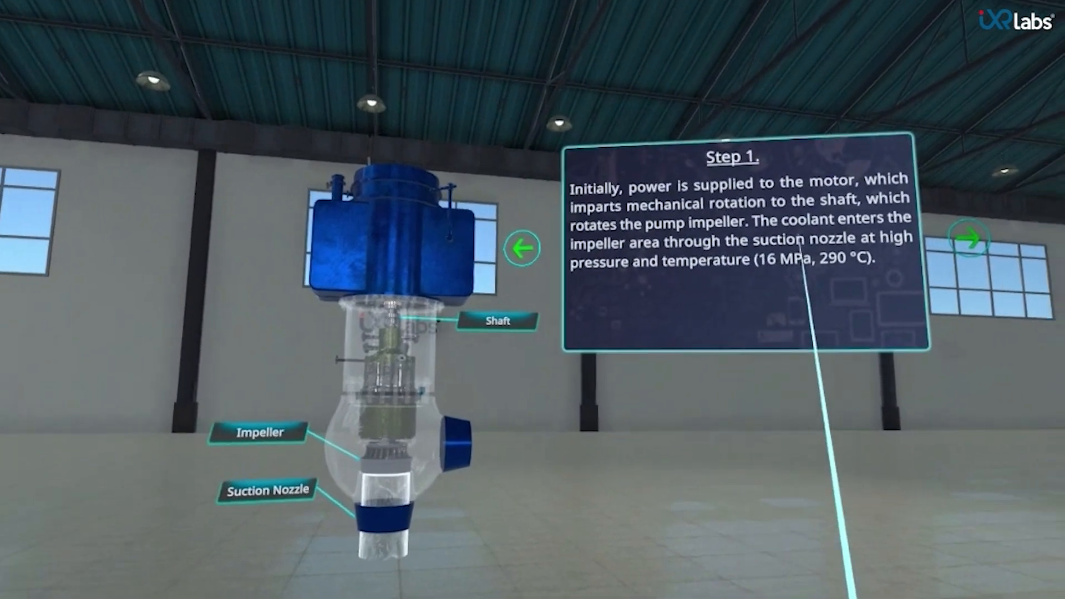
left_click(973, 238)
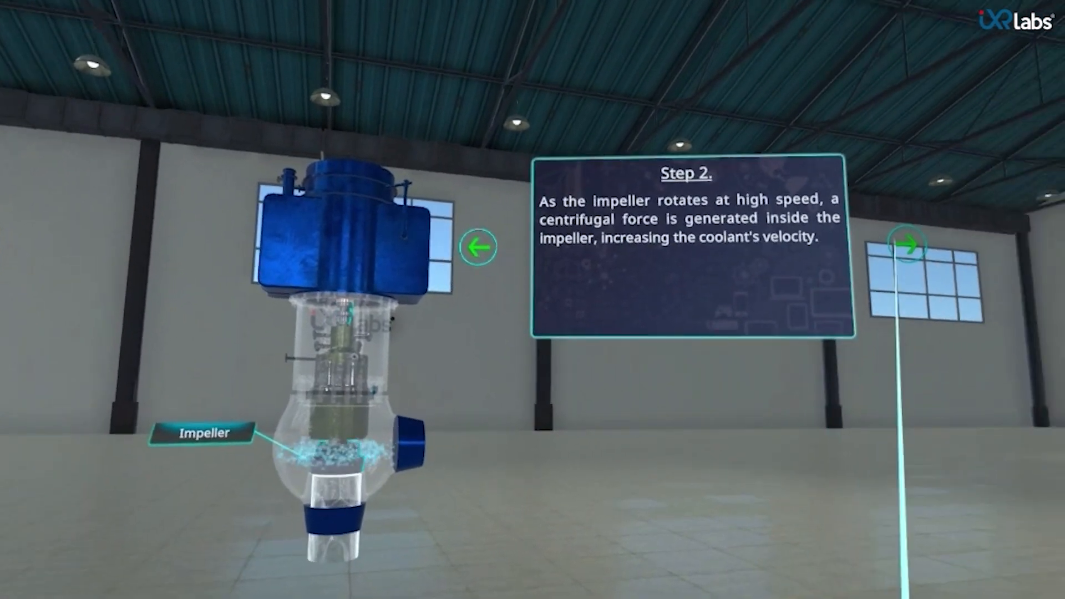
left_click(908, 244)
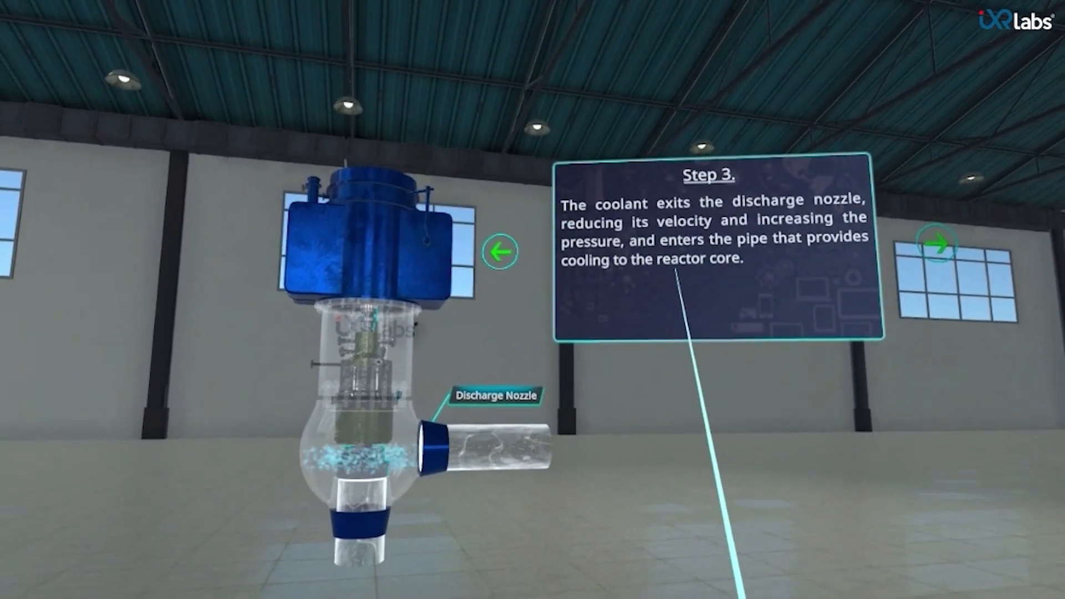